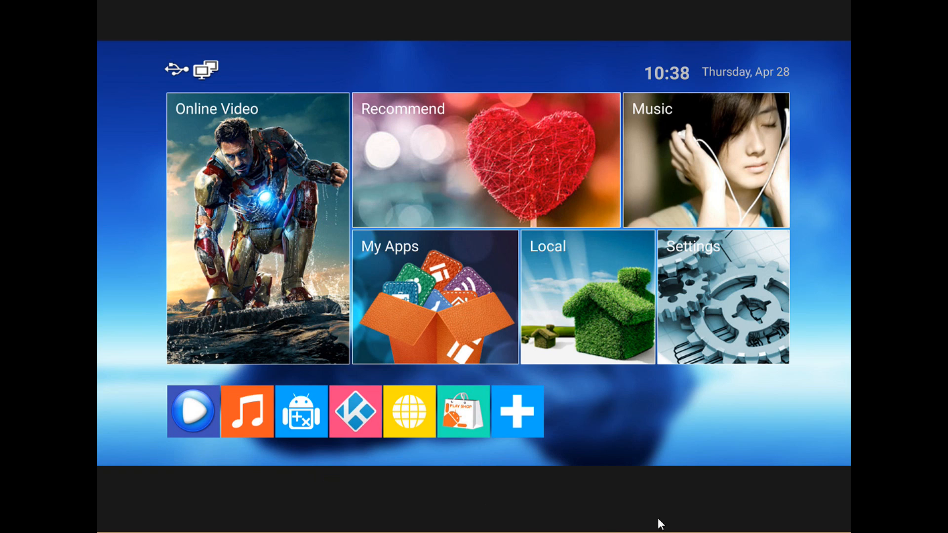
mouse_move(475, 450)
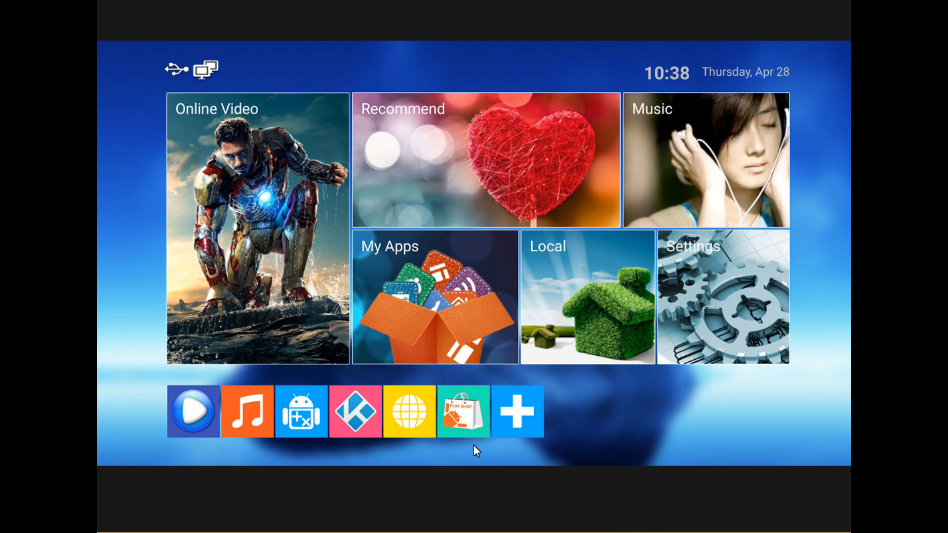
mouse_move(465, 428)
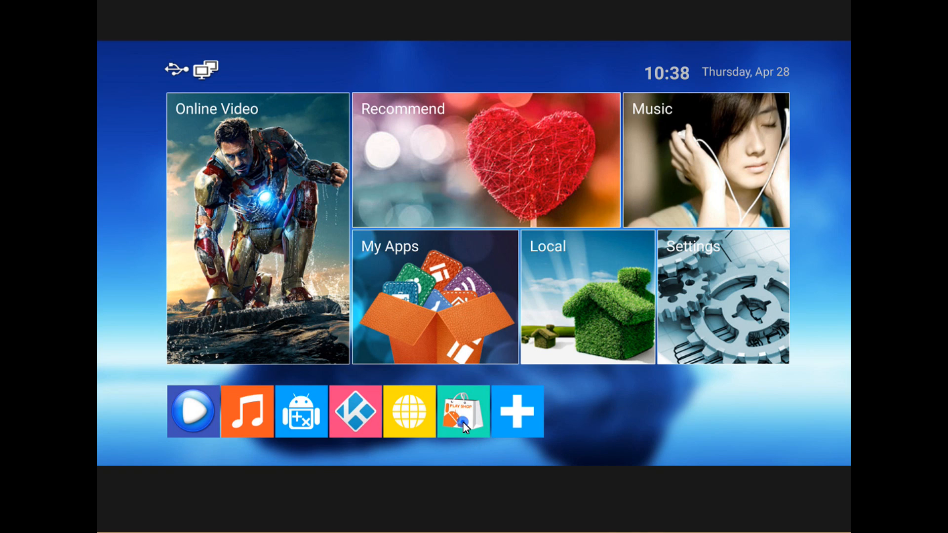
Check the installed Kodi version (15.1), then shut it down and return to the home screen.
left_click(464, 412)
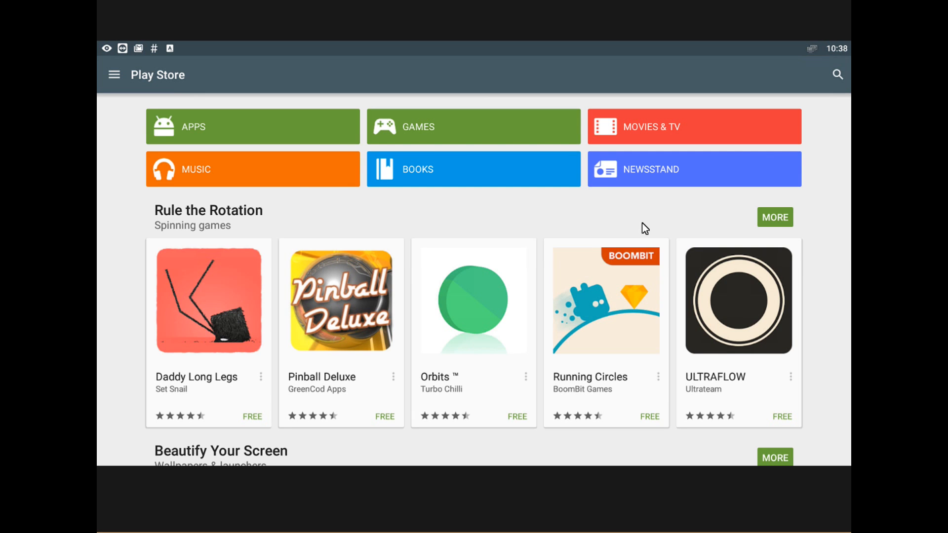
mouse_move(687, 328)
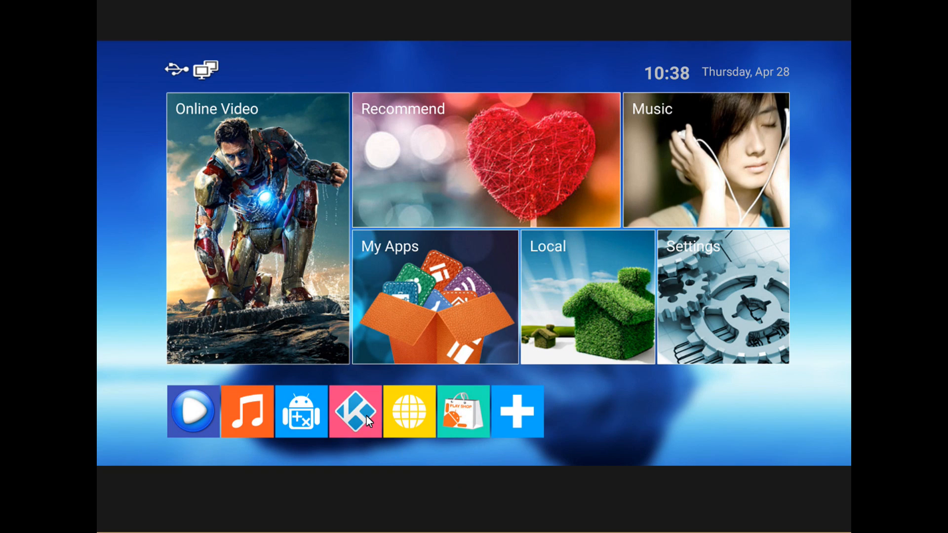
left_click(354, 412)
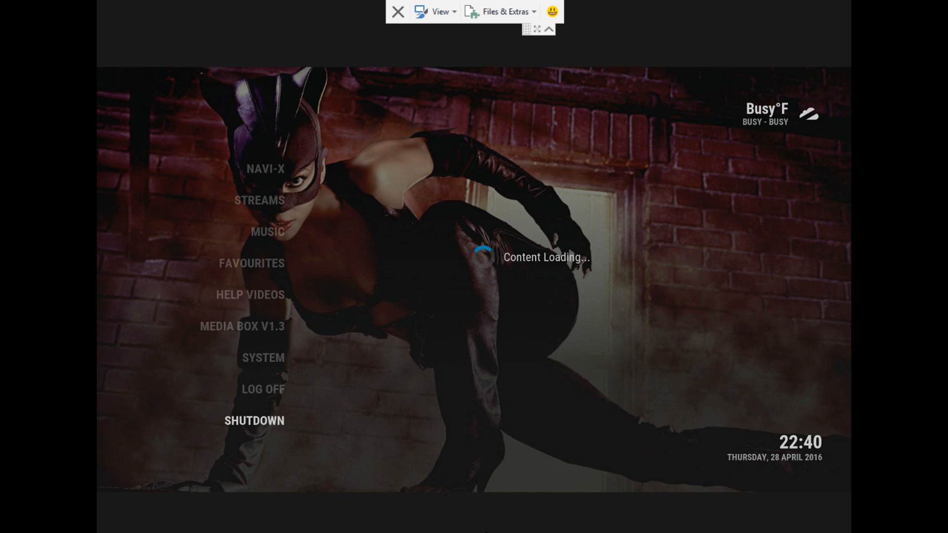
left_click(262, 390)
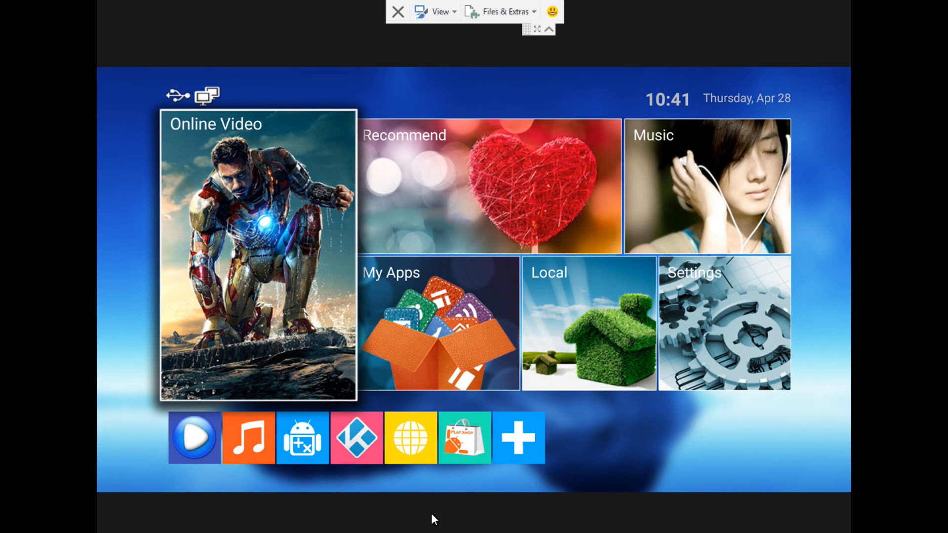
mouse_move(471, 438)
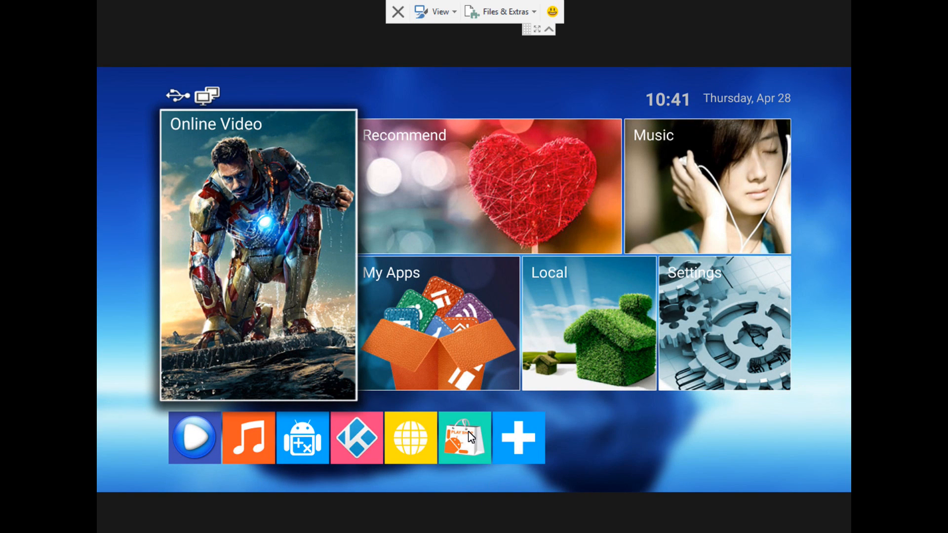
Search Google Play Store for 'kodi' so the official Kodi app appears first.
left_click(464, 438)
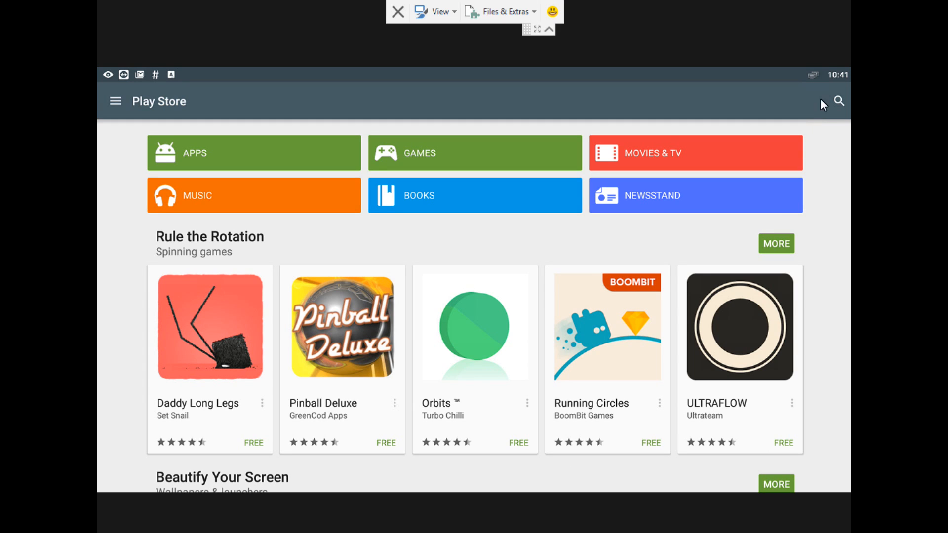
left_click(838, 101)
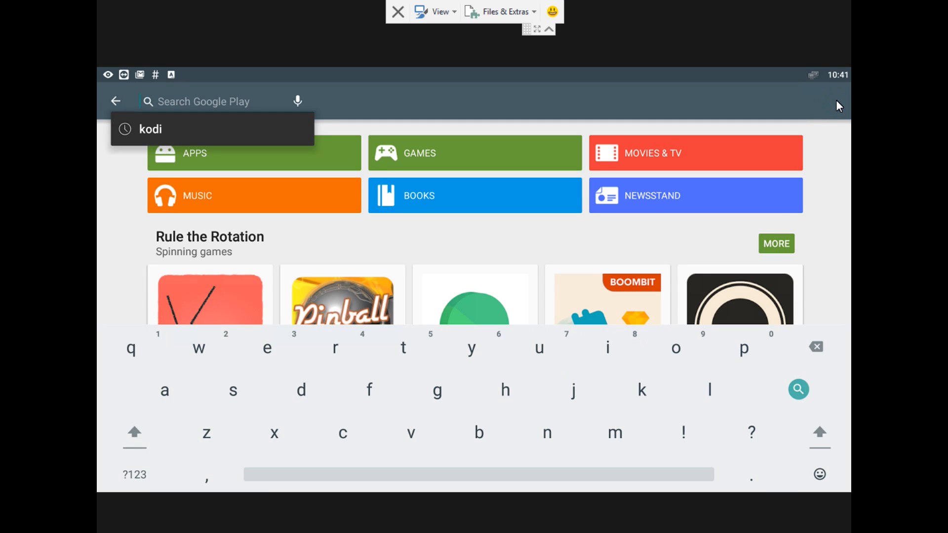
type("KP")
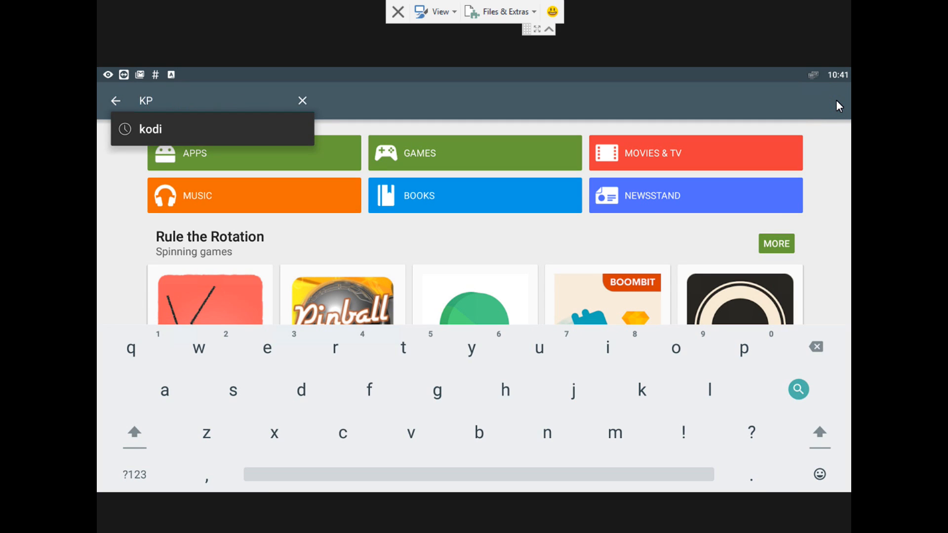
type("DI")
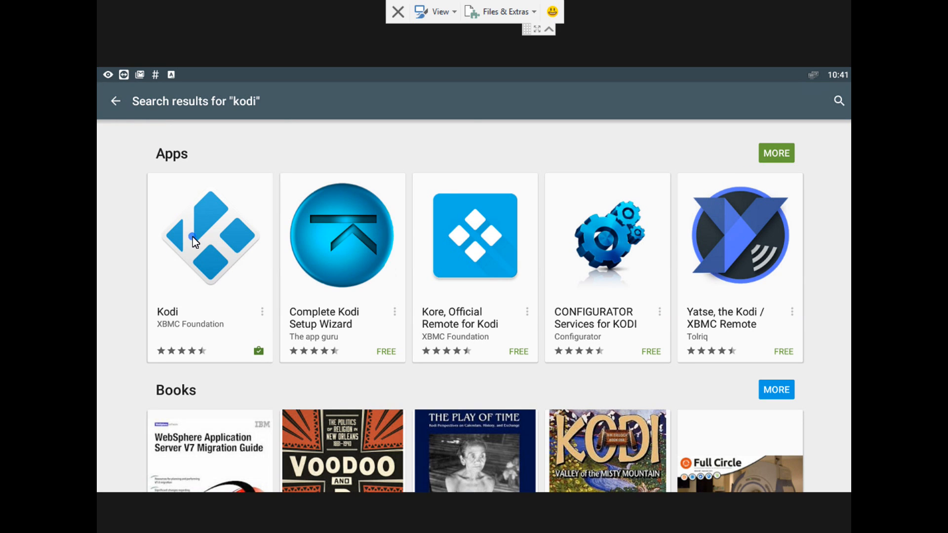
Update Kodi from its store page, accepting the permissions, until the page offers OPEN.
left_click(209, 236)
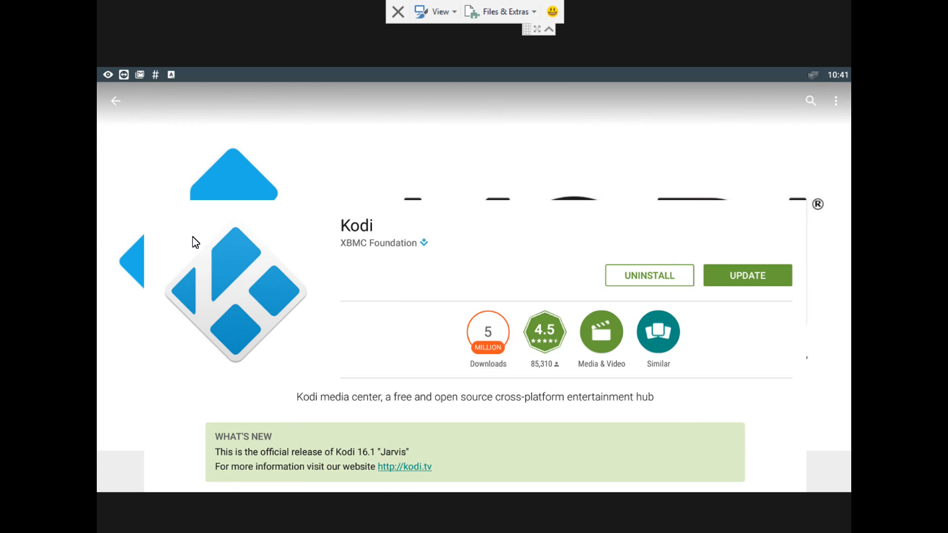
mouse_move(780, 304)
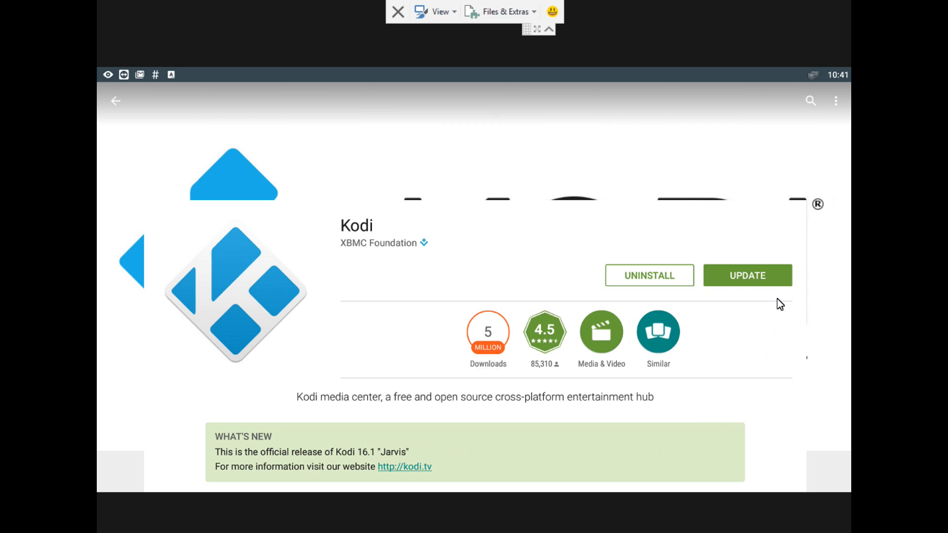
mouse_move(336, 462)
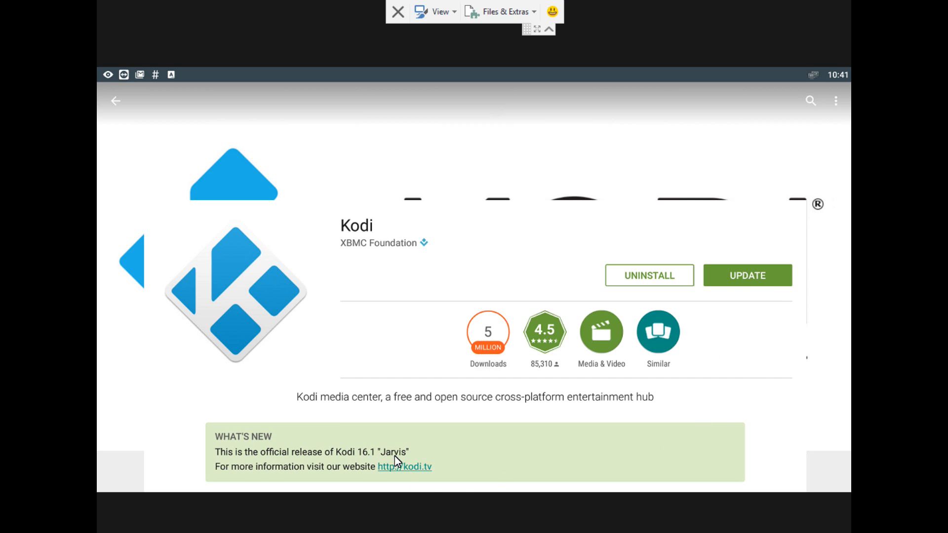
left_click(747, 281)
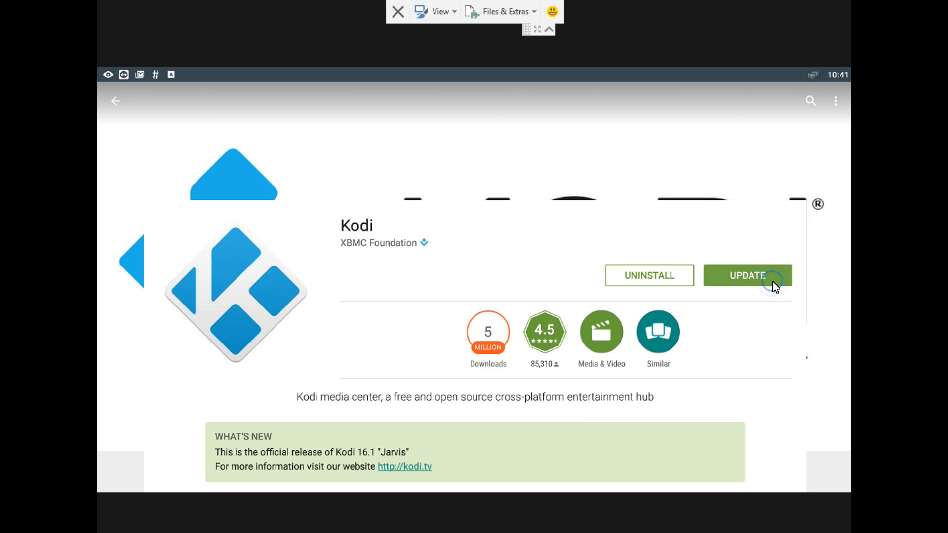
left_click(748, 276)
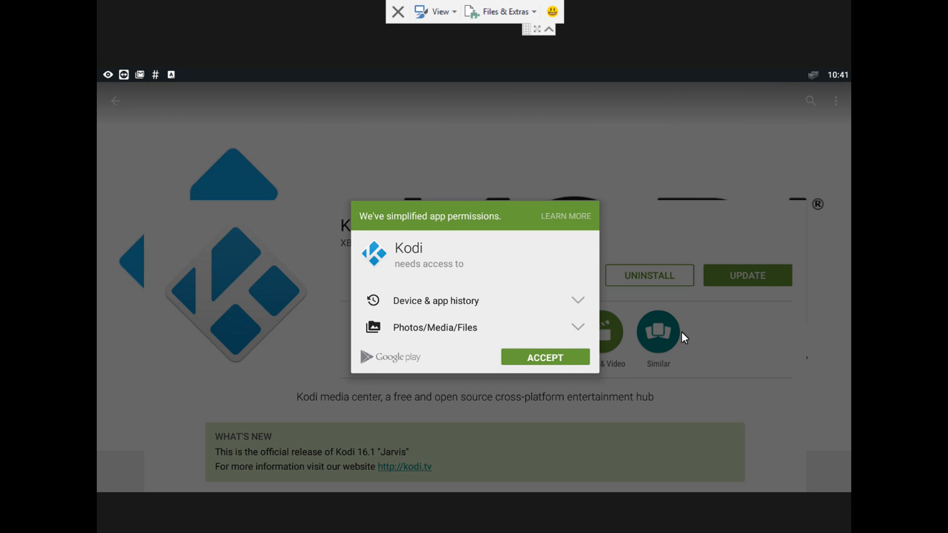
left_click(544, 356)
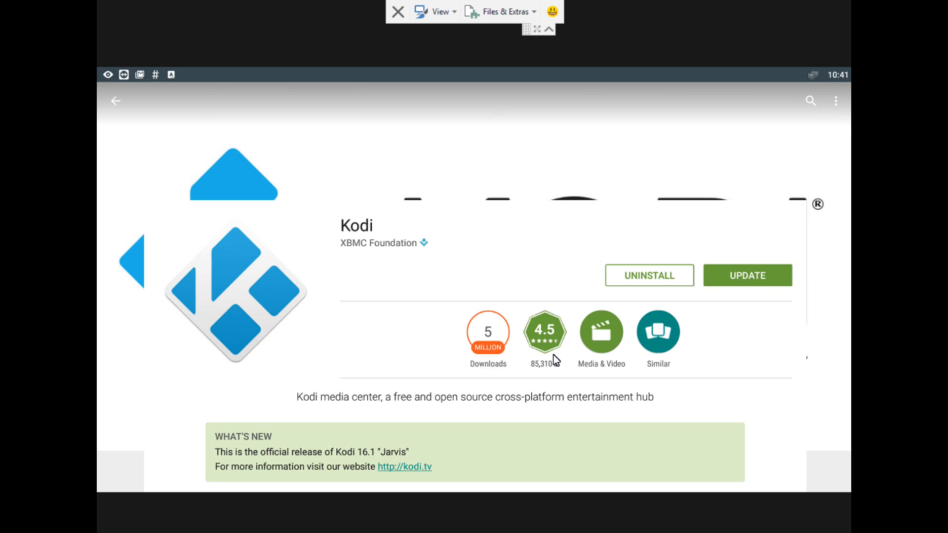
left_click(747, 276)
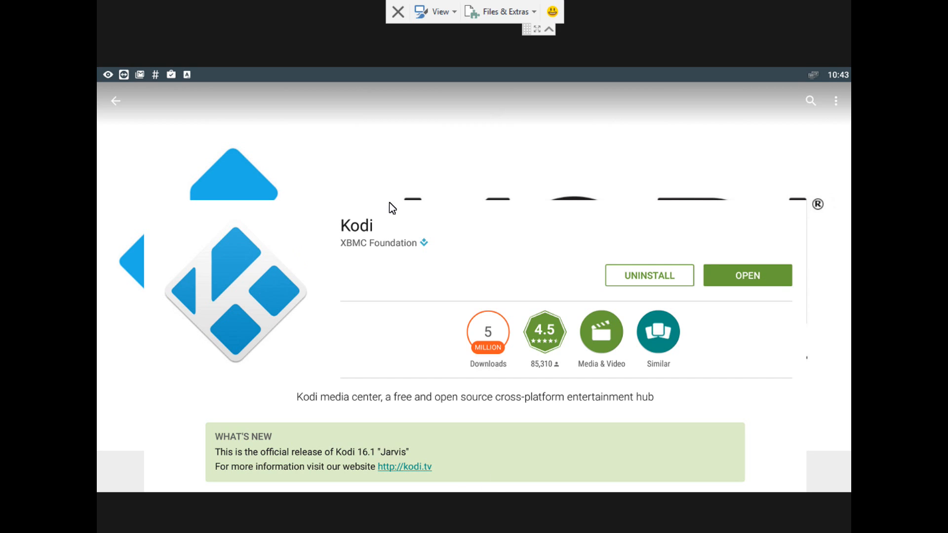
mouse_move(498, 468)
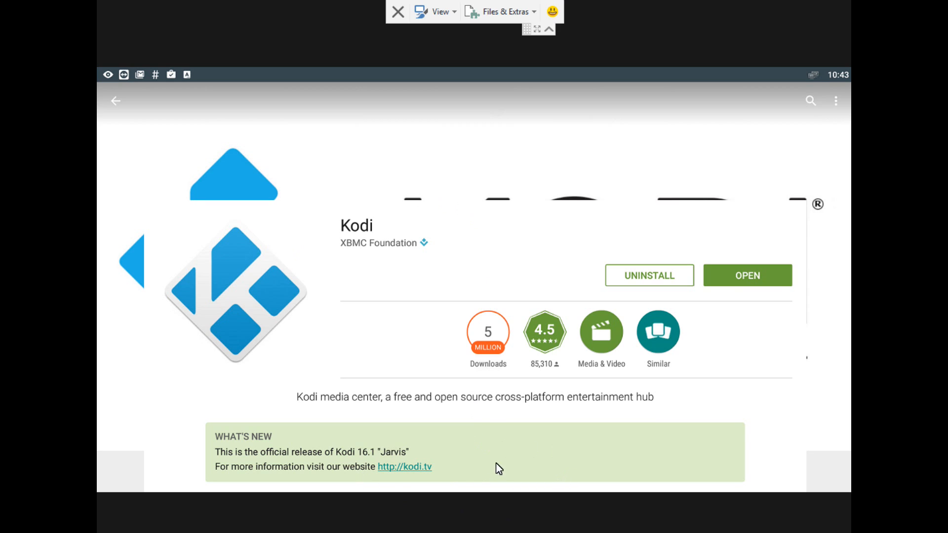
mouse_move(260, 352)
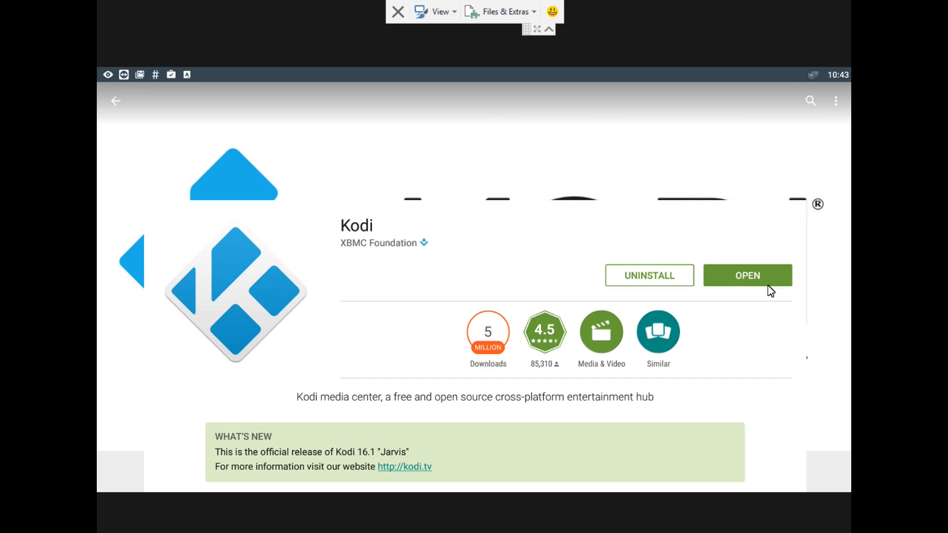
mouse_move(706, 278)
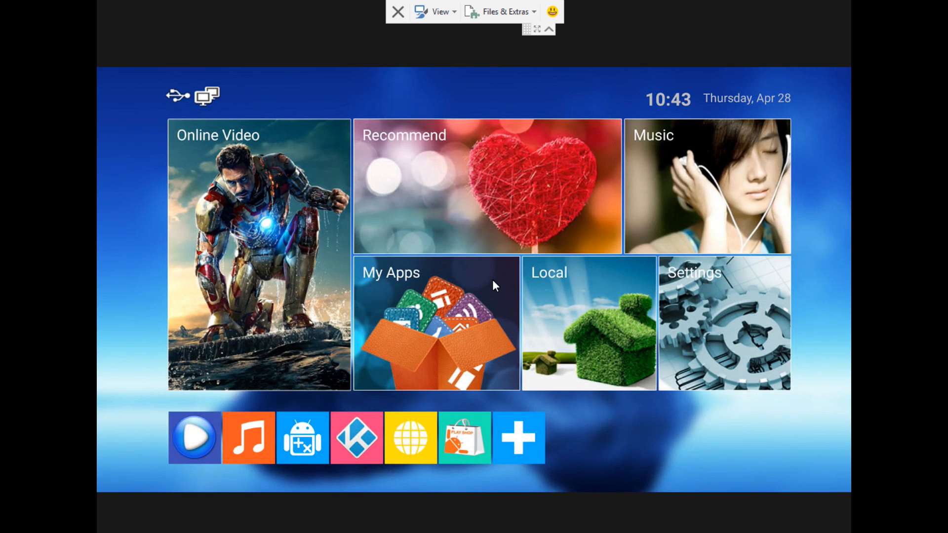
mouse_move(356, 447)
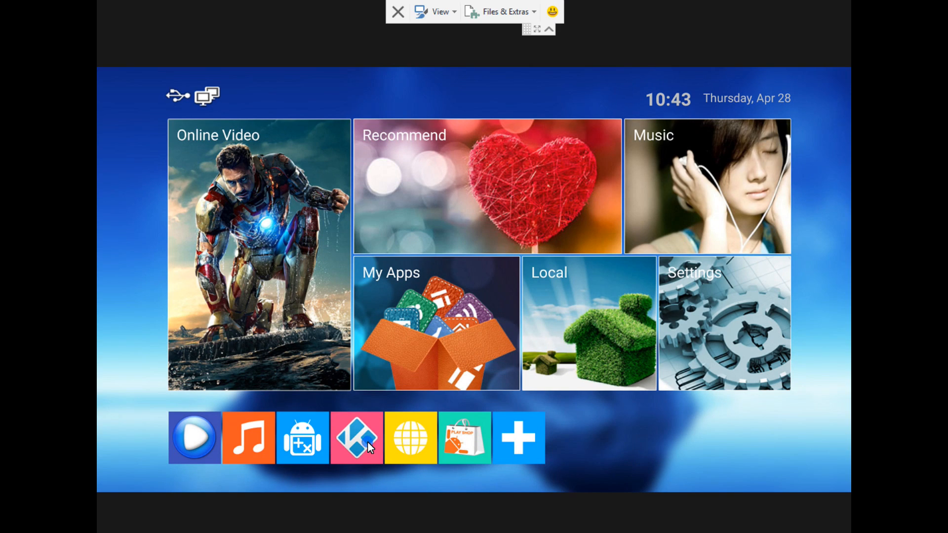
Launch the updated Kodi 16.1 Jarvis from the launcher shortcut.
left_click(356, 437)
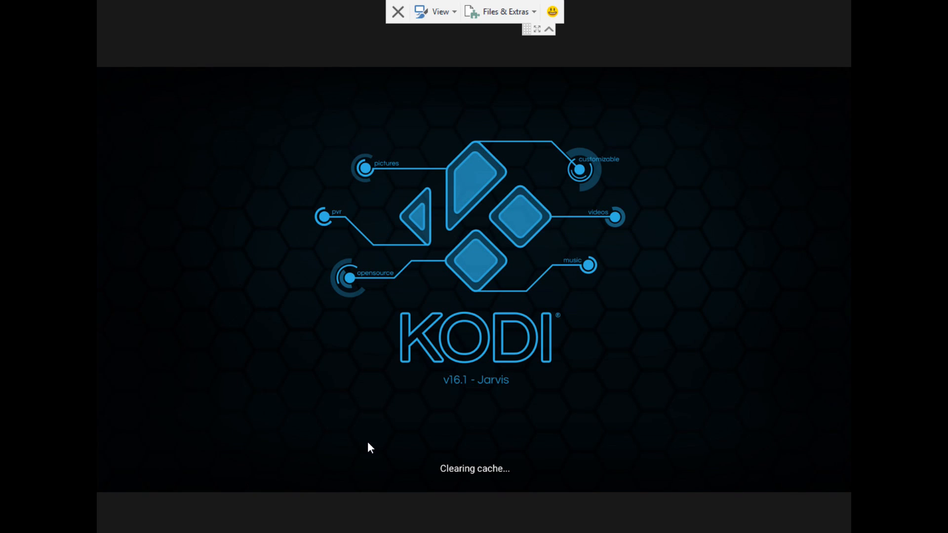
mouse_move(496, 385)
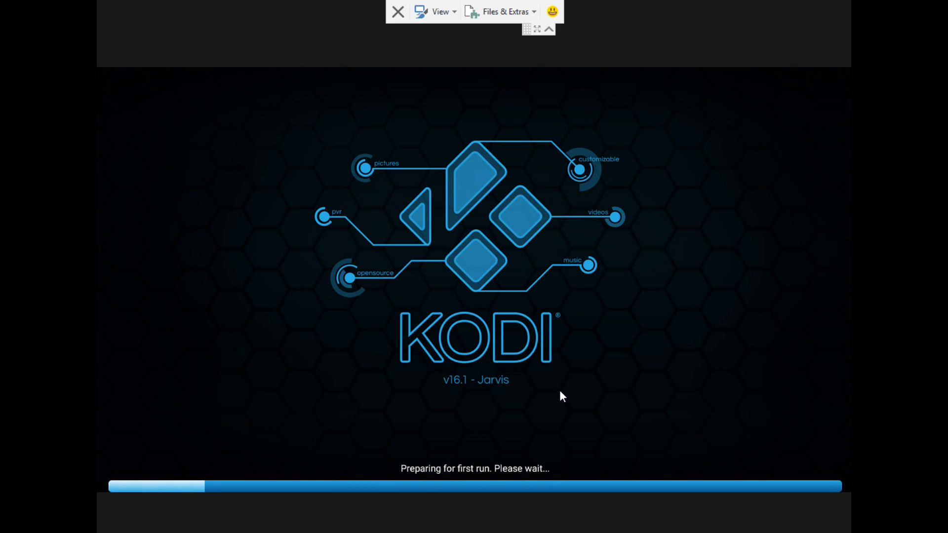
mouse_move(575, 469)
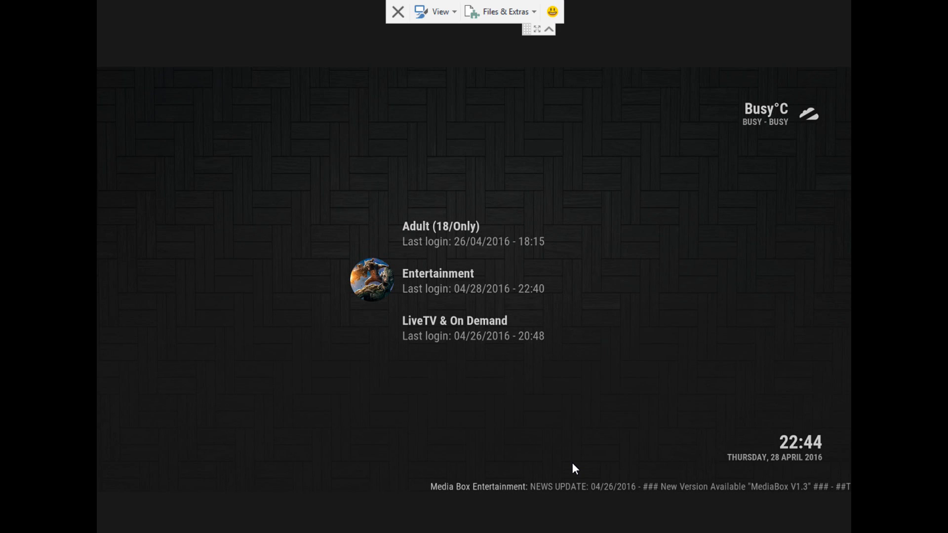
Log into the Entertainment profile to reach its movies menu.
left_click(438, 274)
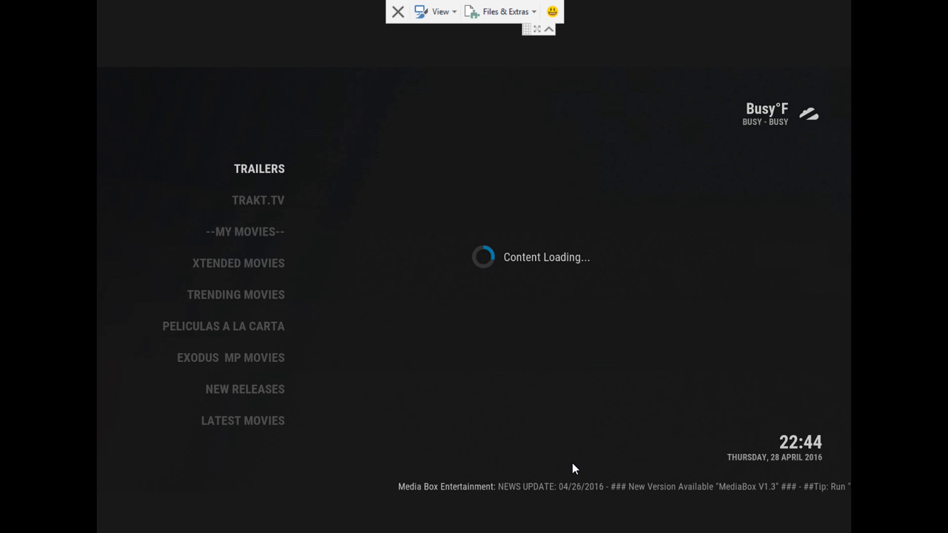